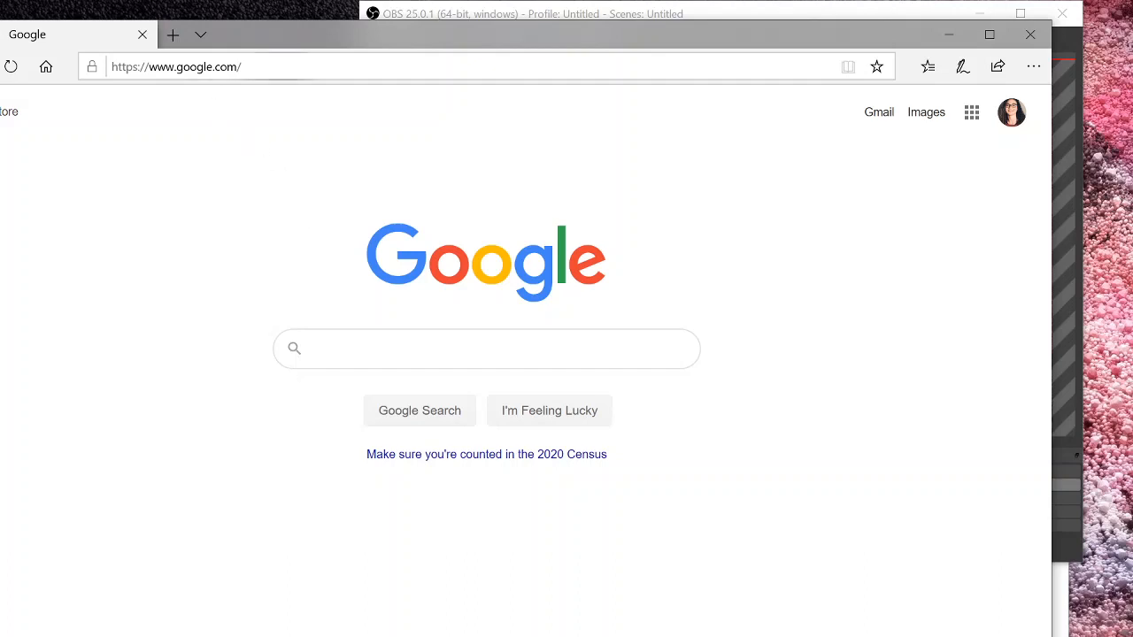
text(ecosia)
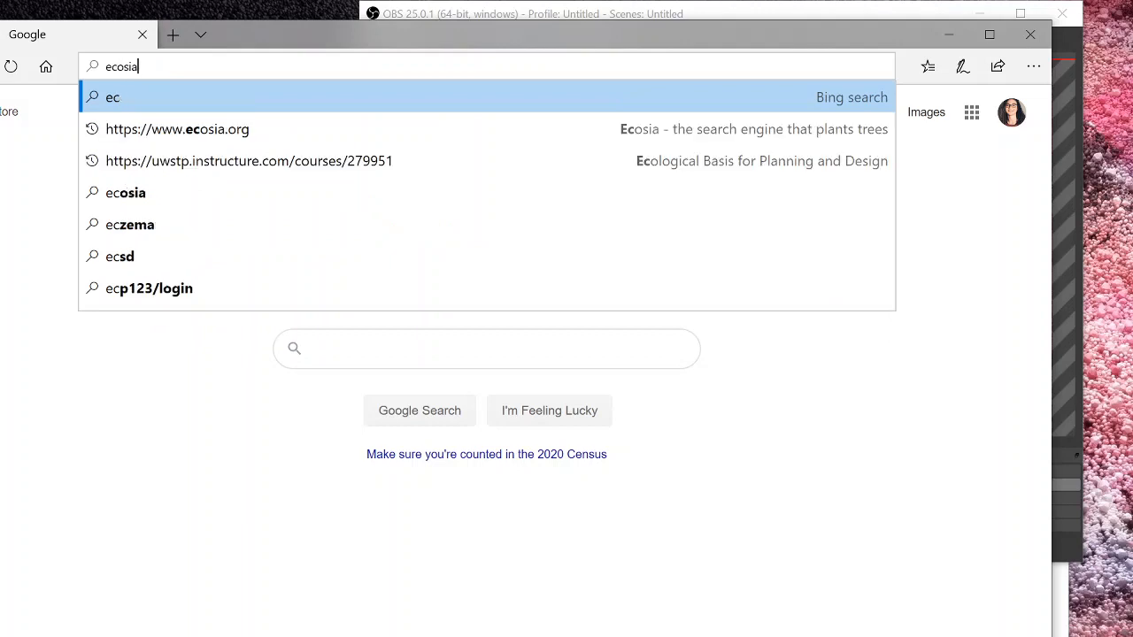
click(177, 129)
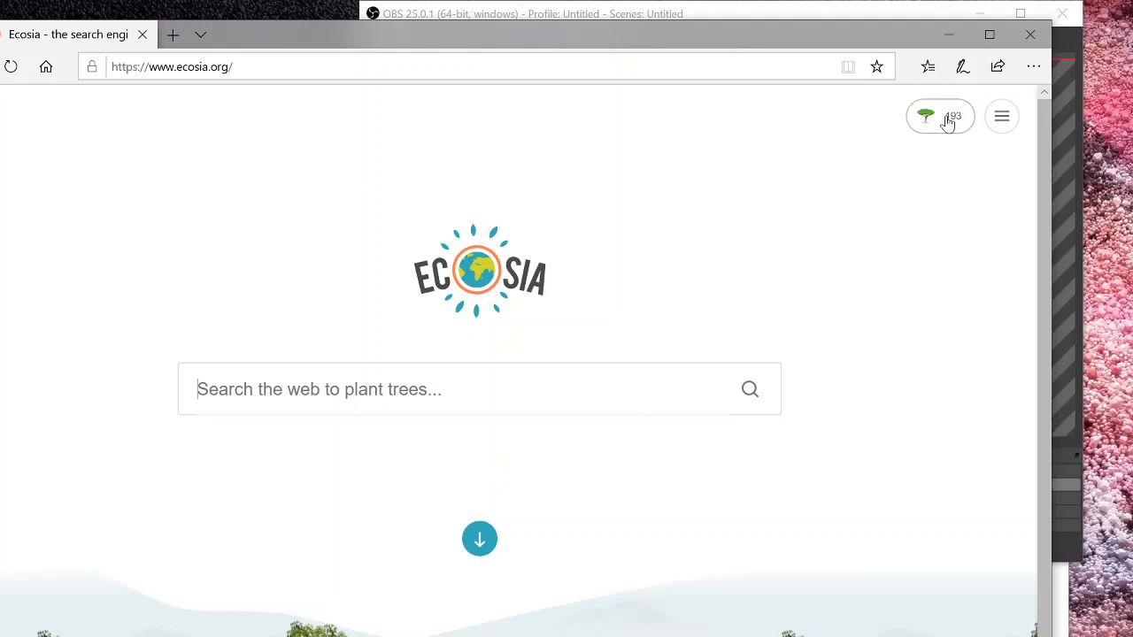
mouse_move(1033, 68)
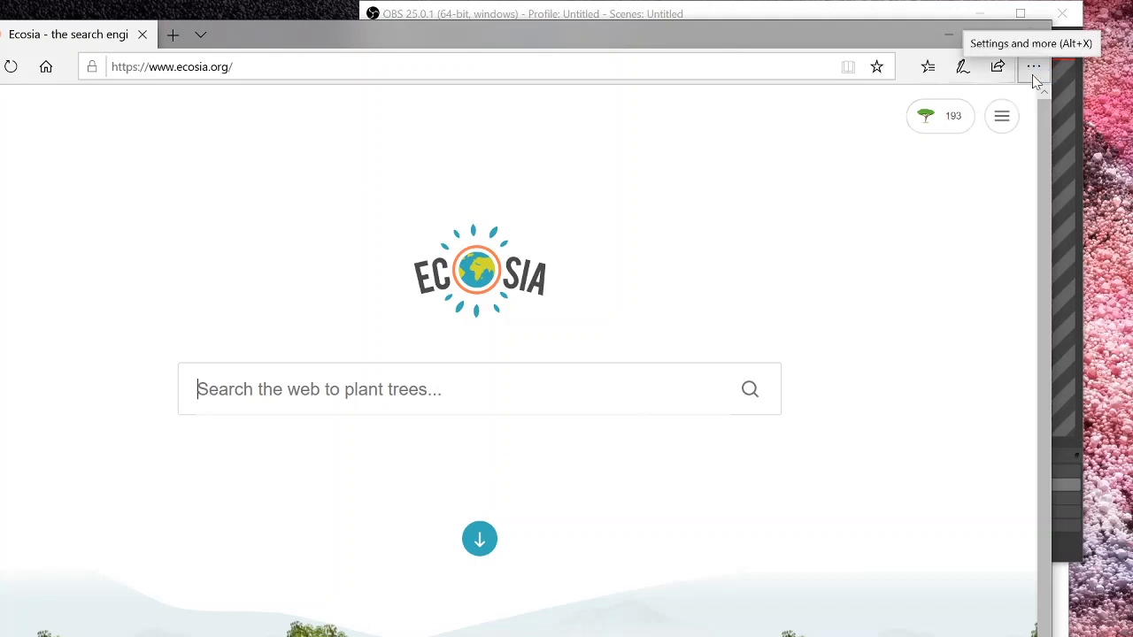
Reach Edge's Settings panel and scroll through the General section.
click(1034, 67)
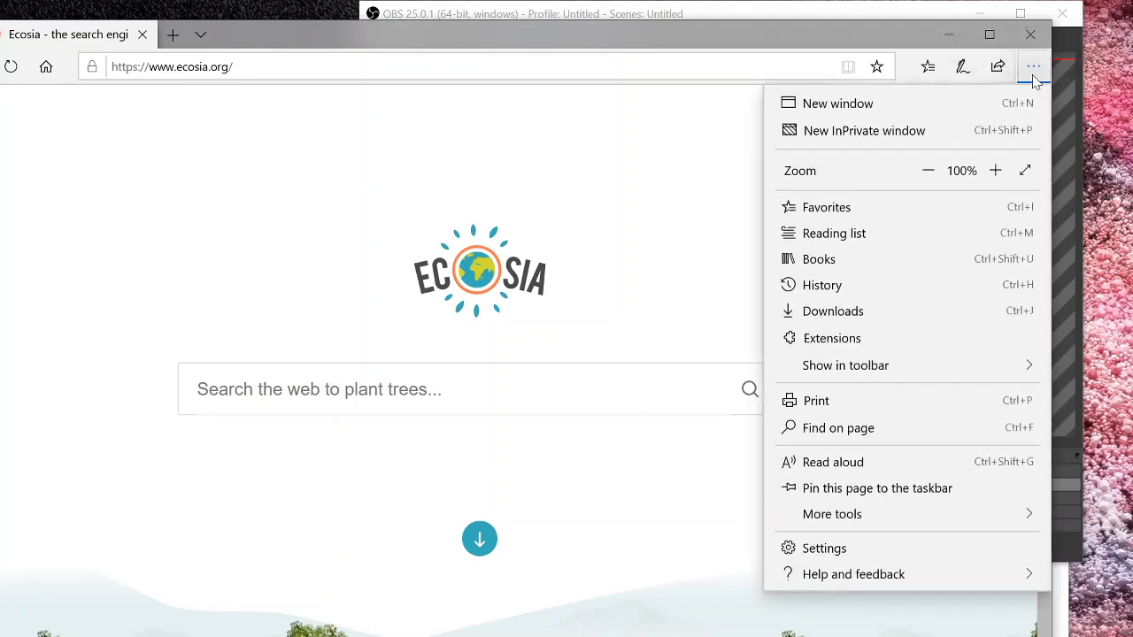
mouse_move(824, 548)
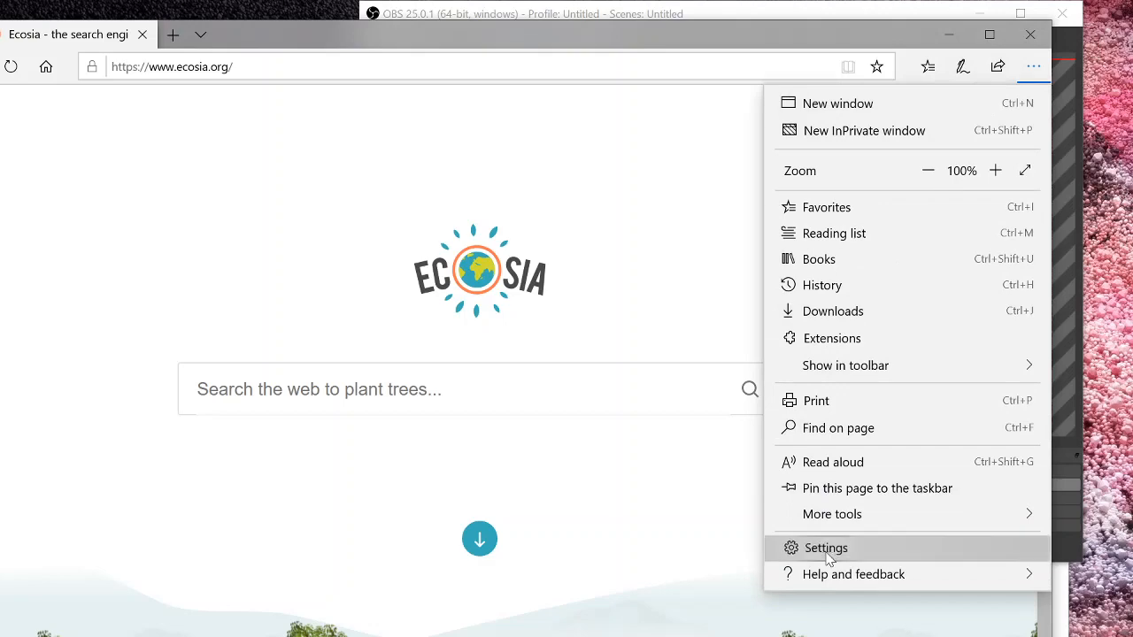
click(825, 548)
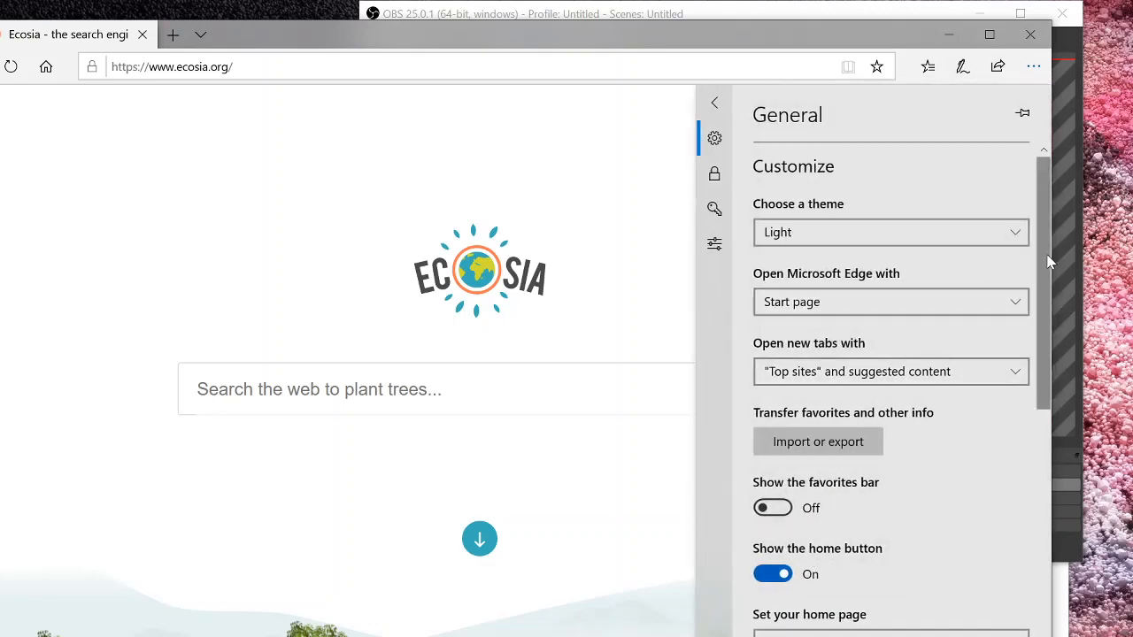
scroll(down, 3)
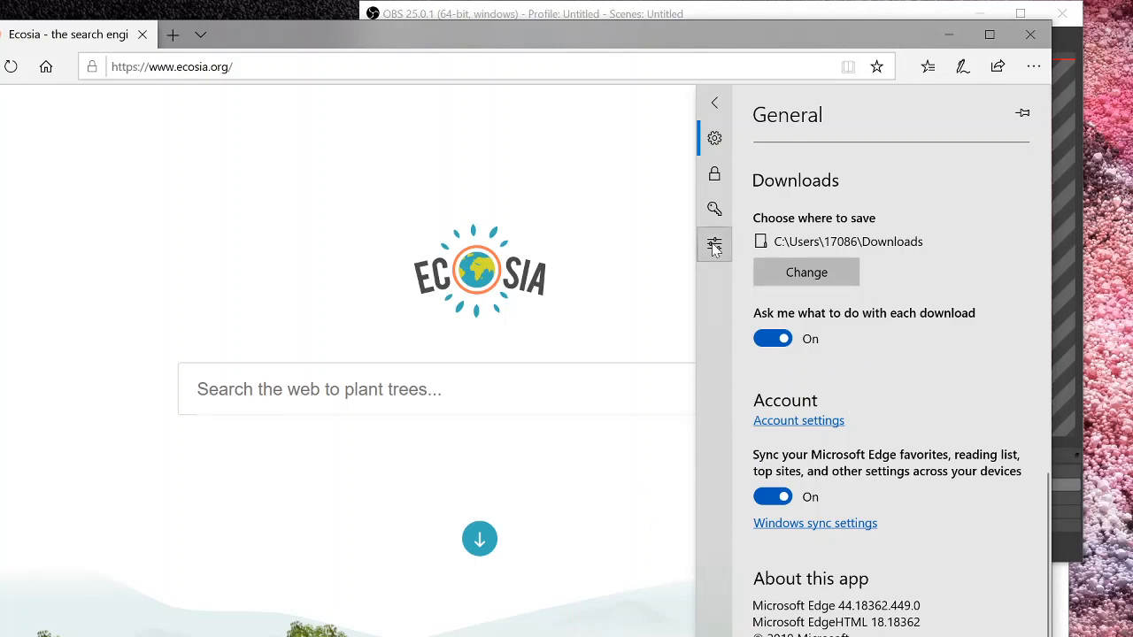
mouse_move(715, 244)
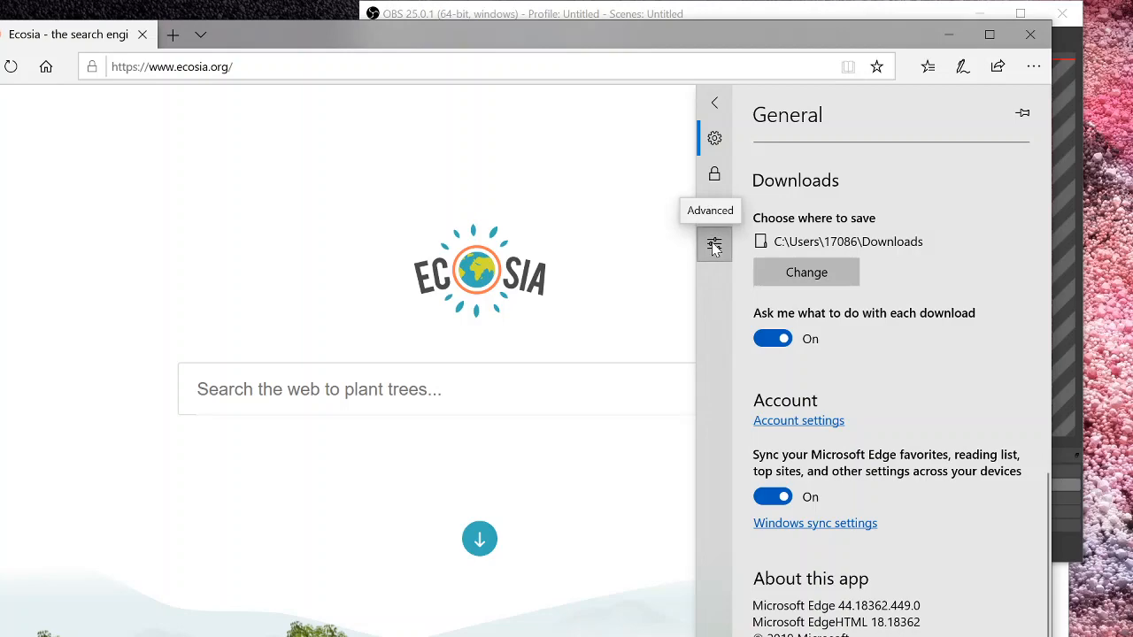
Reach the Advanced settings and scroll down toward the search provider option.
click(715, 244)
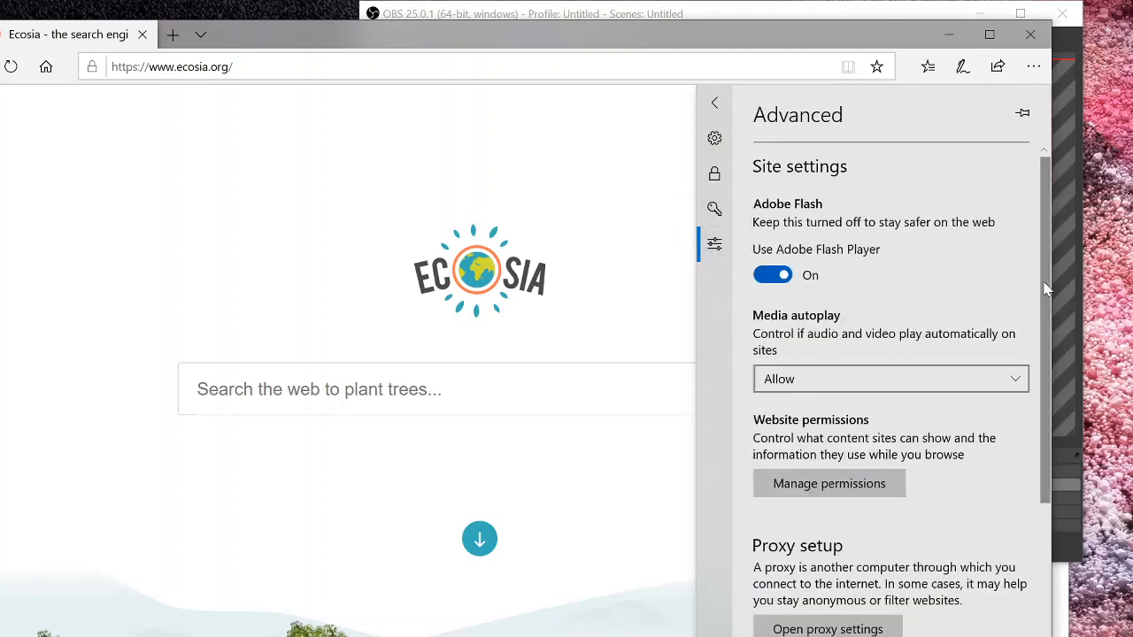
scroll(down, 3)
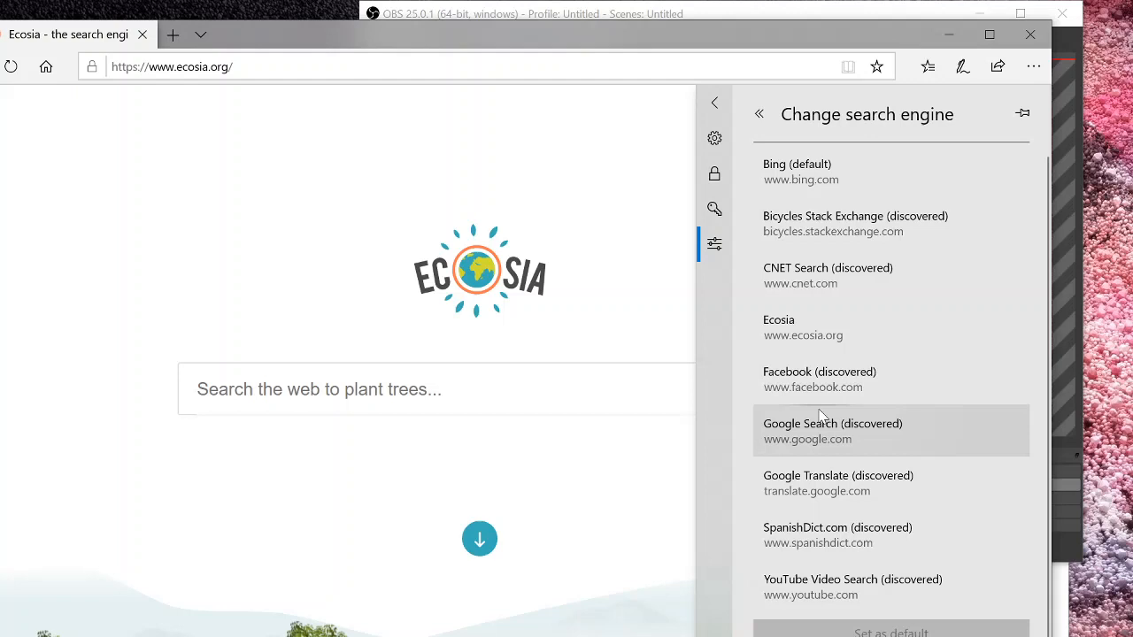
mouse_move(788, 216)
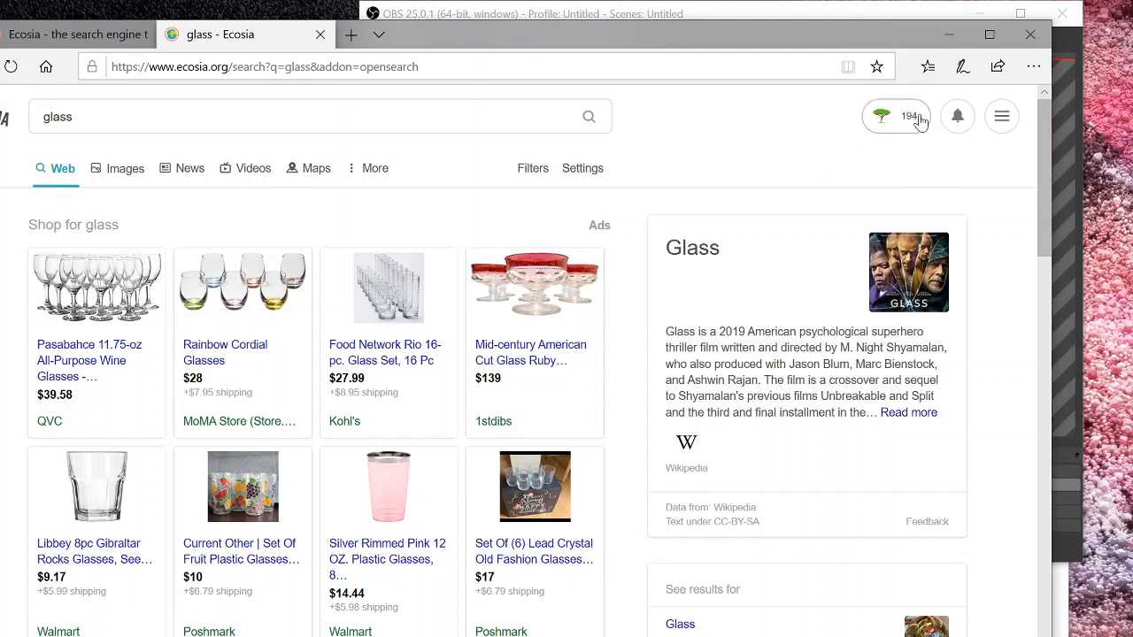
mouse_move(895, 117)
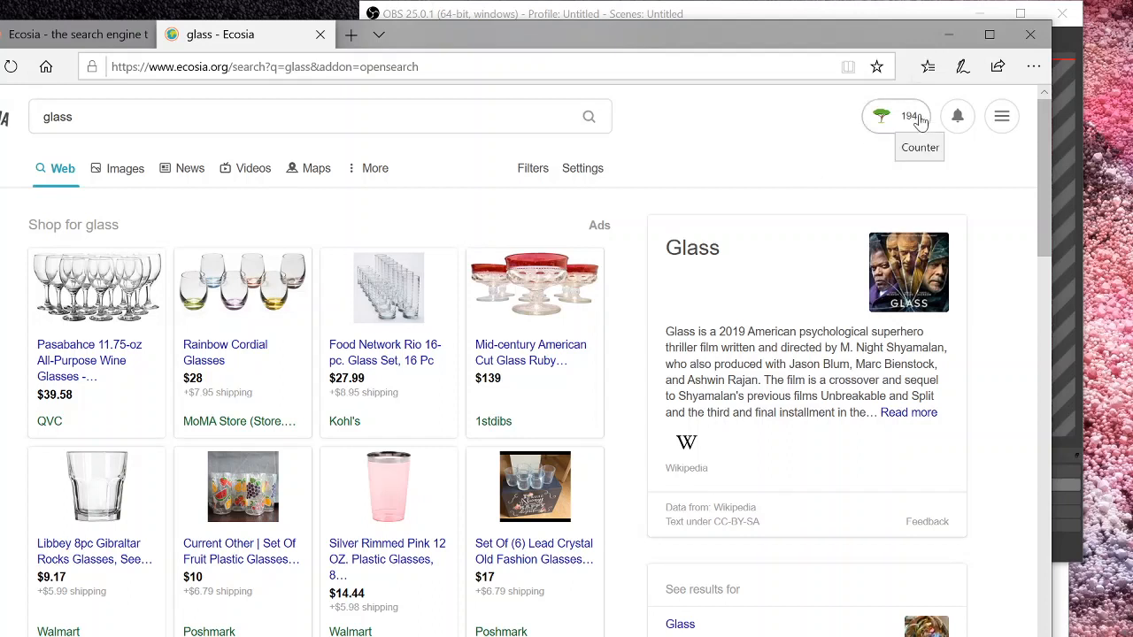